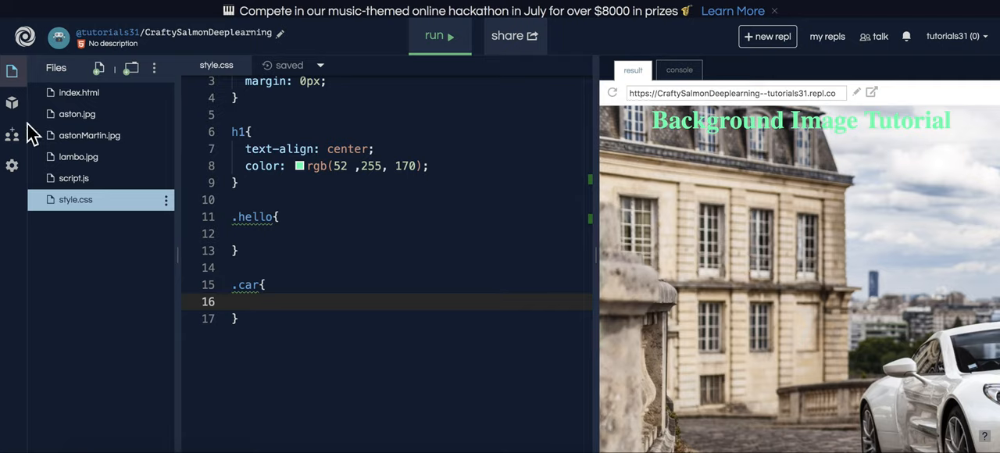
# Show index.html in the editor and review the markup with the two headings.
pyautogui.click(78, 93)
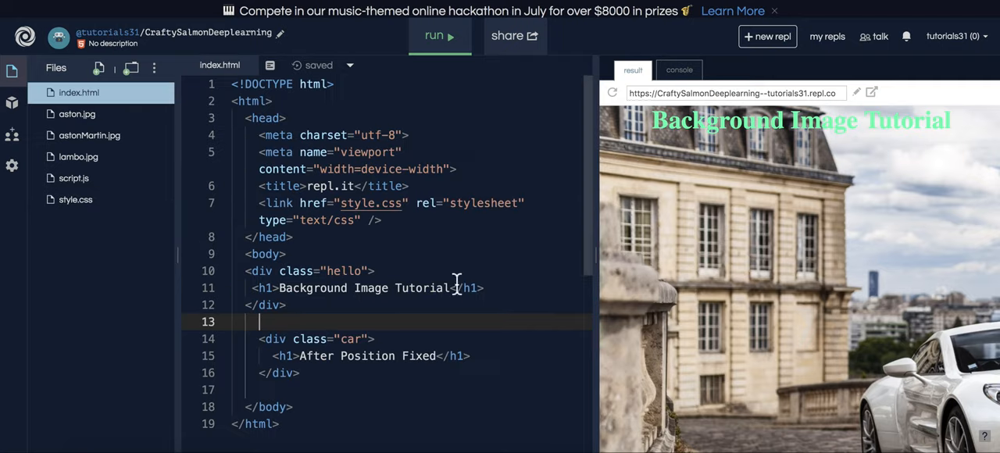
pyautogui.scroll(-3)
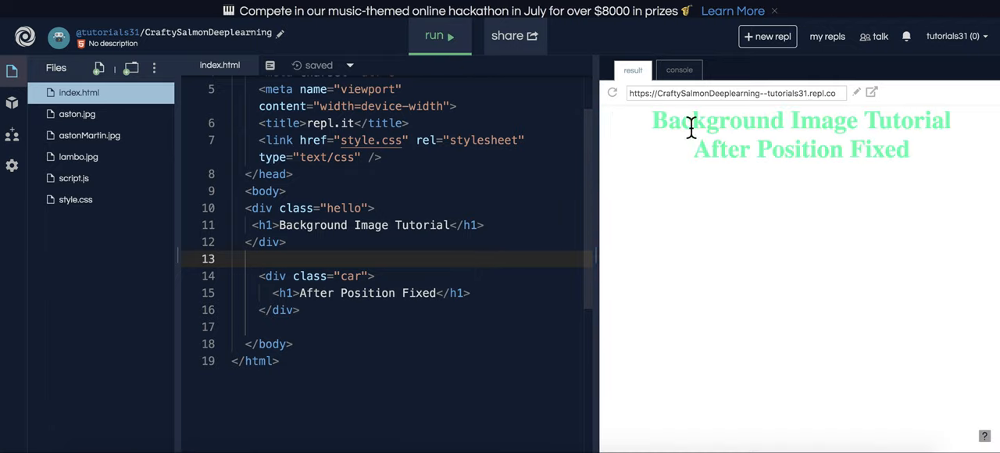
pyautogui.moveTo(941, 166)
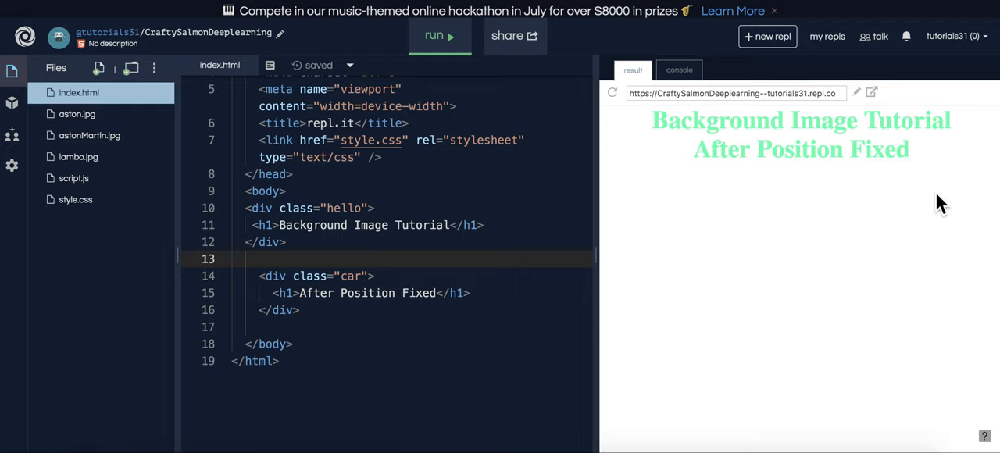
pyautogui.moveTo(936, 215)
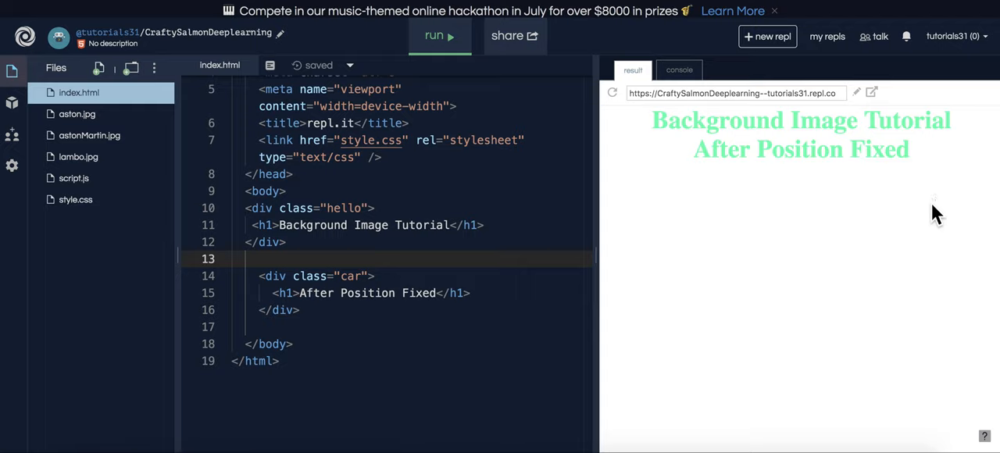
pyautogui.click(872, 92)
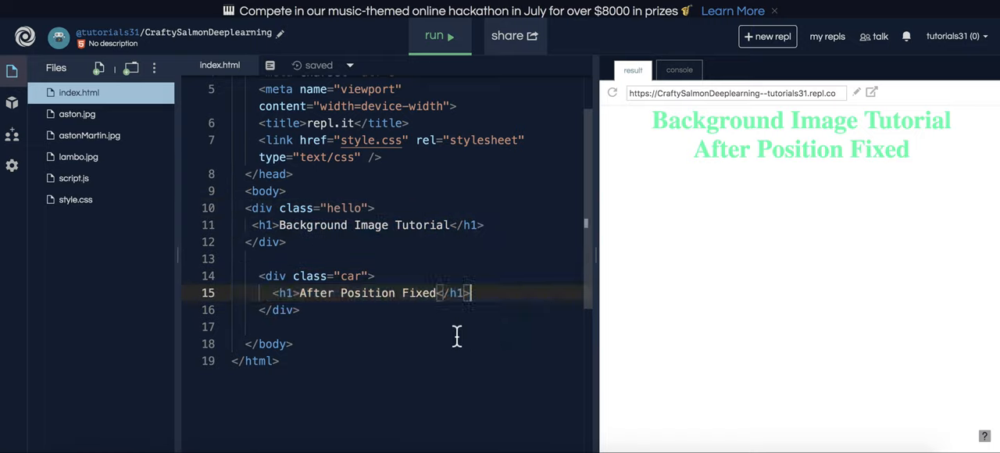
# Replace the h1 text inside the car div with 'next'.
pyautogui.doubleClick(367, 294)
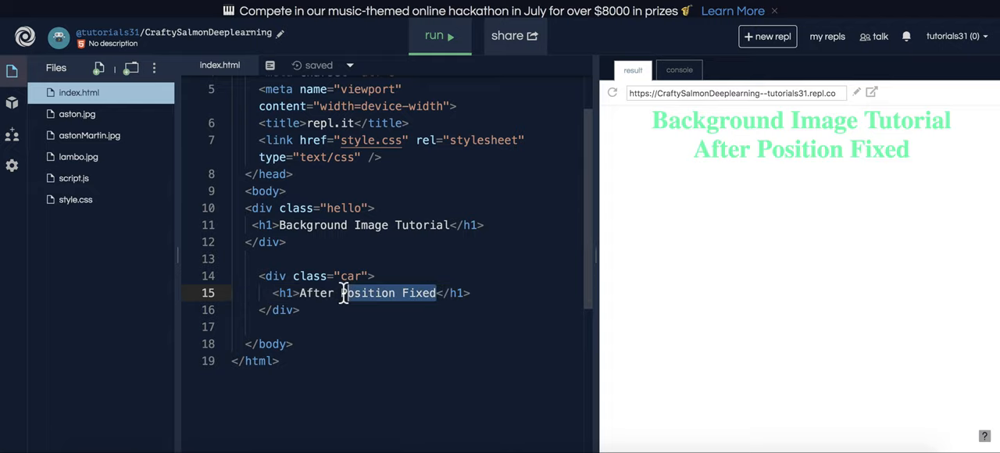
pyautogui.write('n</h1>')
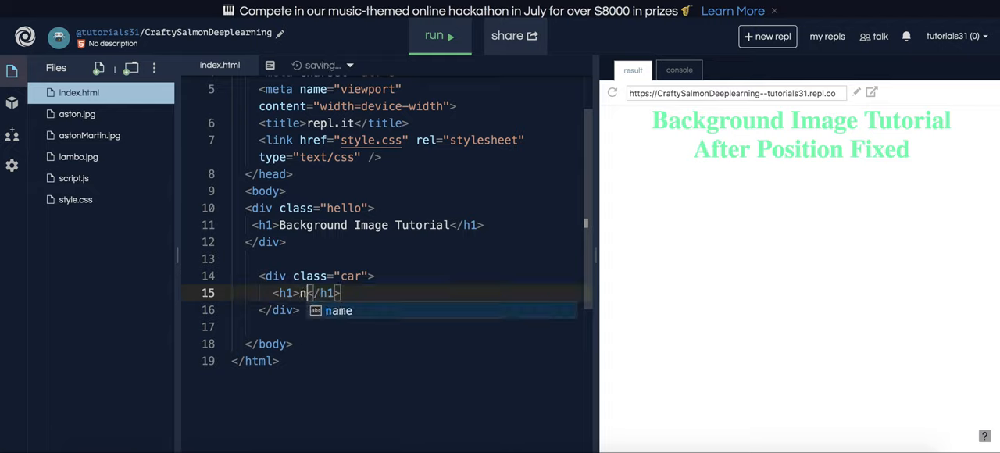
pyautogui.write('ext')
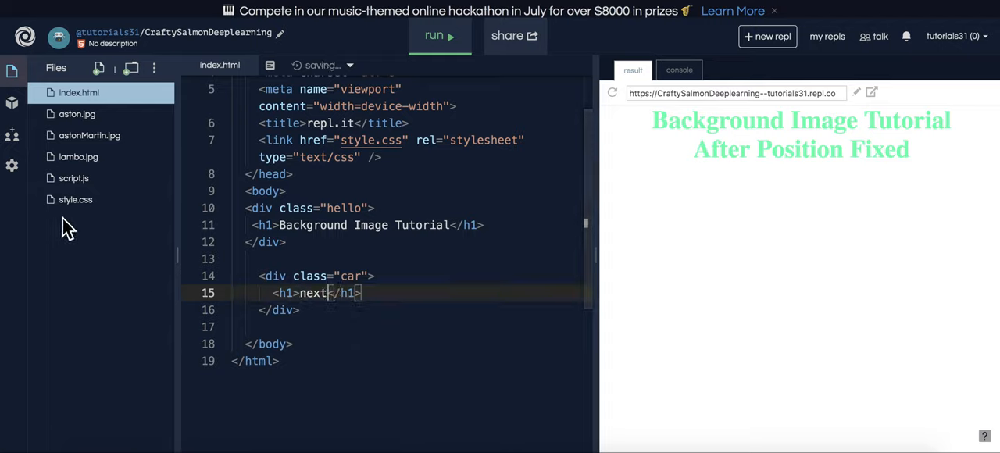
pyautogui.doubleClick(342, 208)
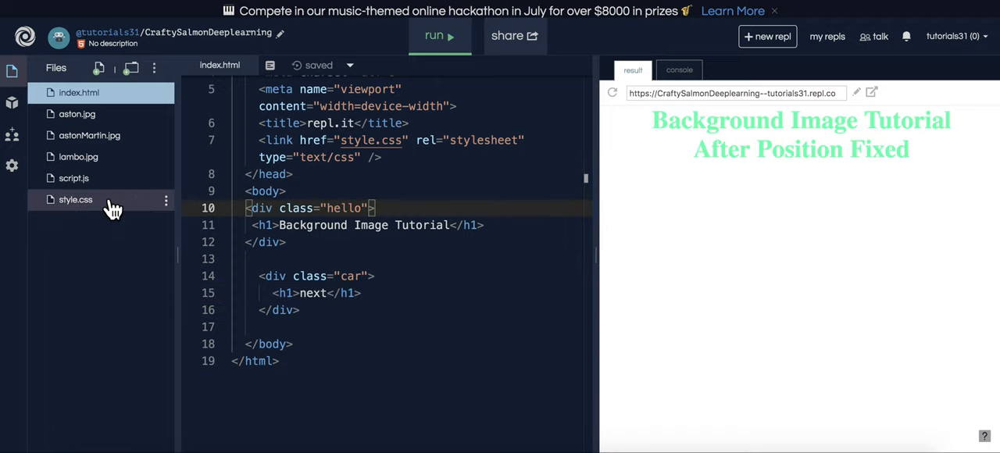
# Give the .hello rule width: 100% and height: 750 in style.css.
pyautogui.click(75, 200)
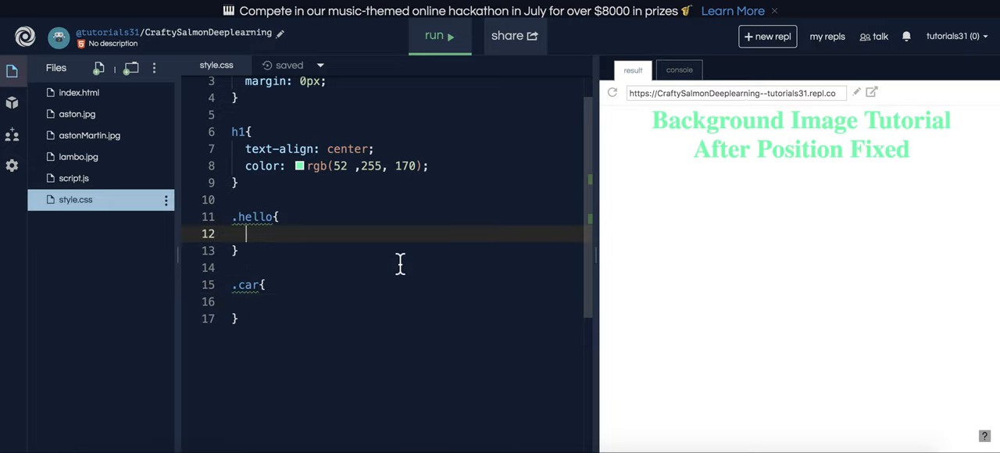
pyautogui.write('width: 1')
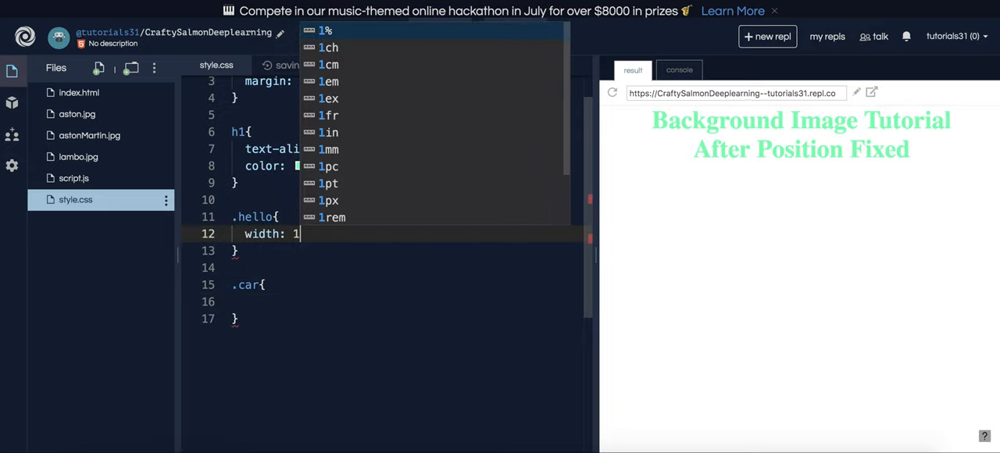
pyautogui.write('00%;')
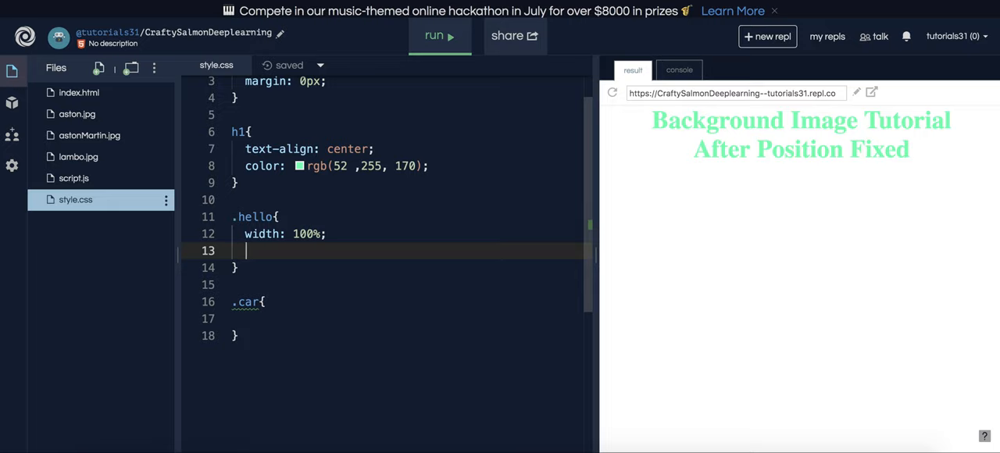
pyautogui.write('height:')
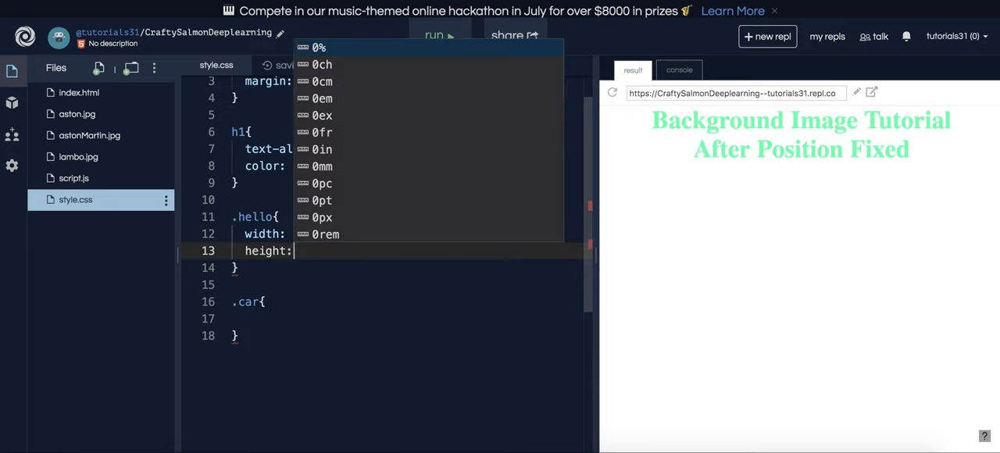
pyautogui.write('750px;')
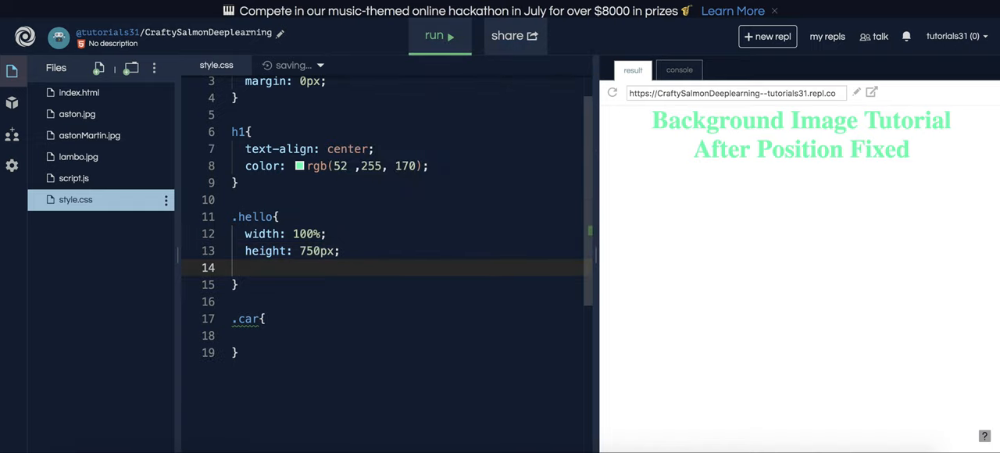
# Add background-image: url(astonMartin.jpg) to .hello and run the page.
pyautogui.write('background-image')
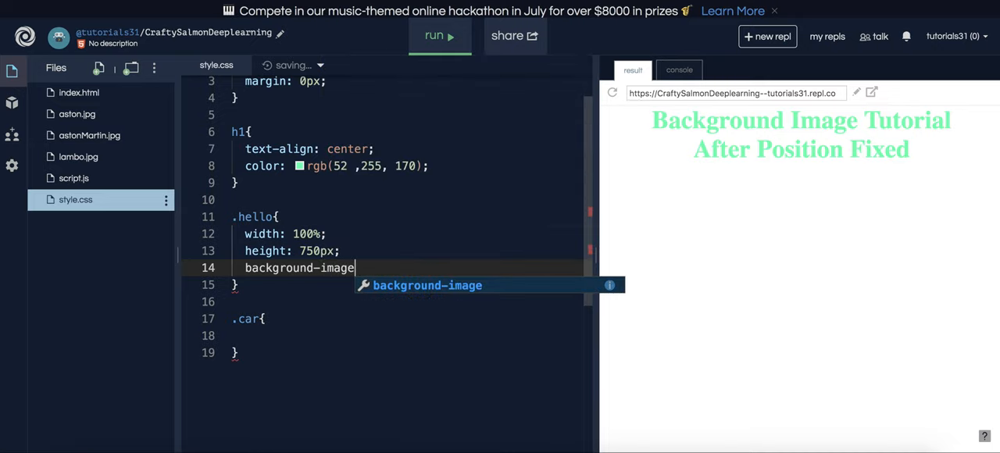
pyautogui.write(':')
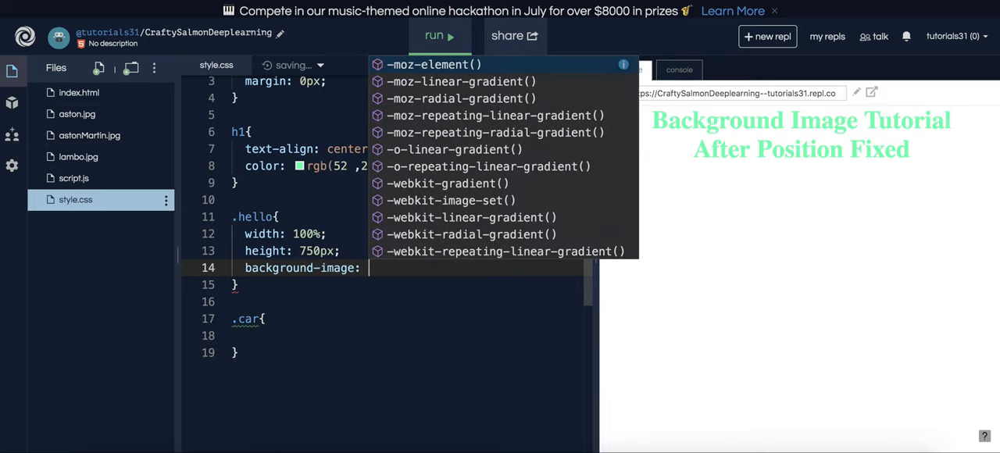
pyautogui.write('urk')
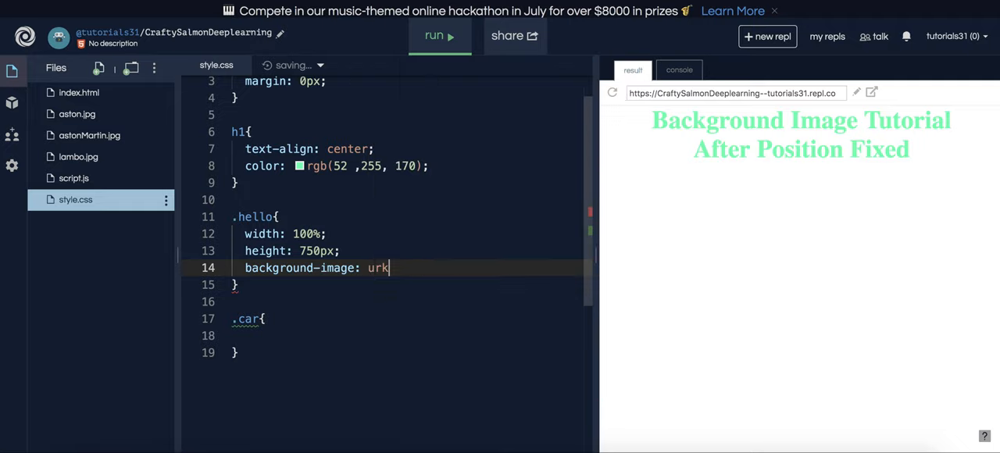
pyautogui.write('l()')
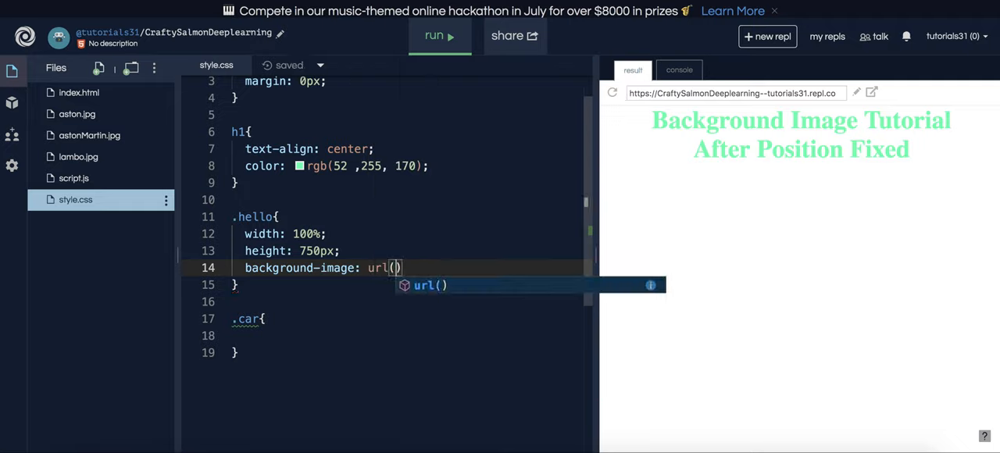
pyautogui.write('astonMa')
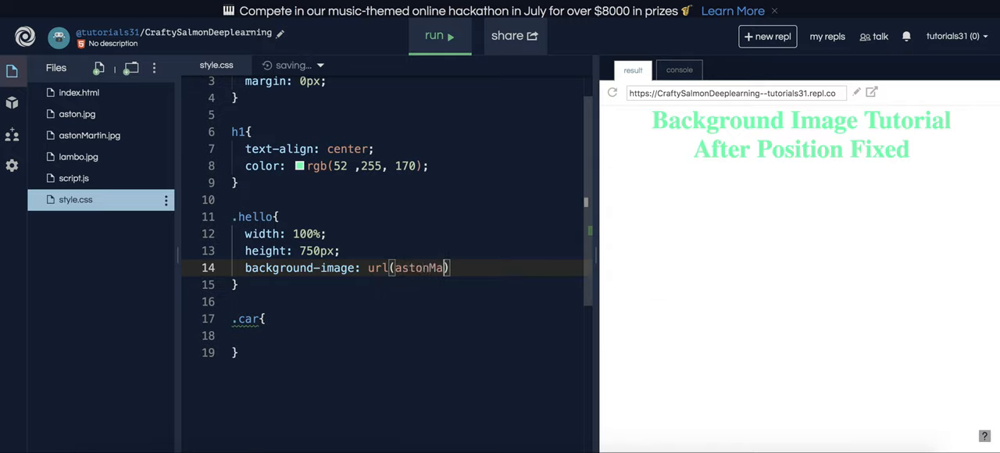
pyautogui.write('tin.j')
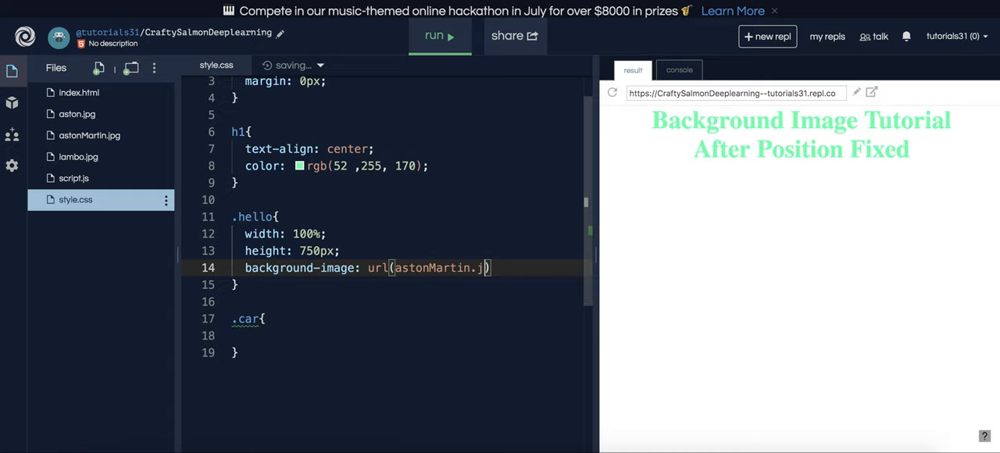
pyautogui.write('pg')
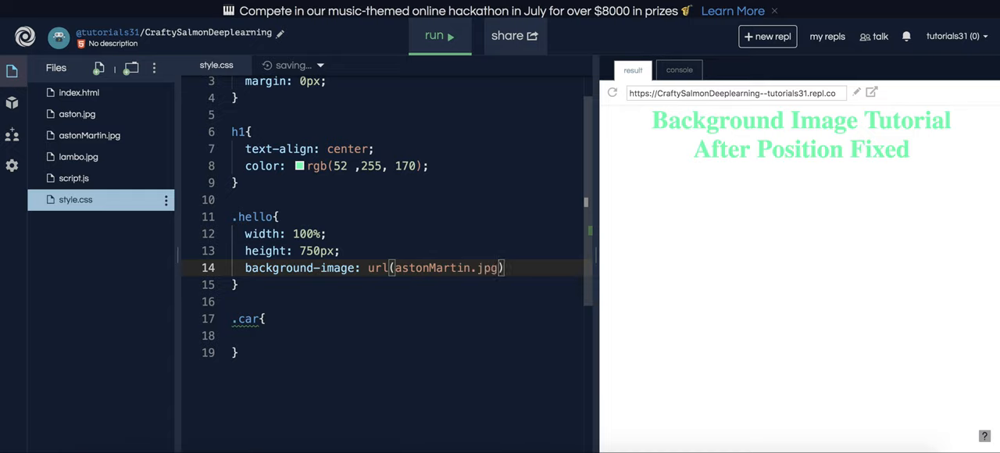
pyautogui.write(';')
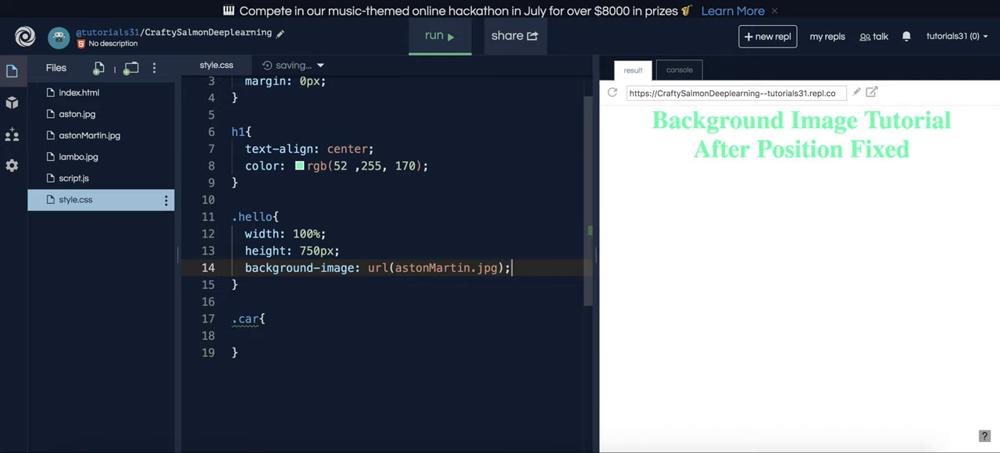
pyautogui.click(435, 36)
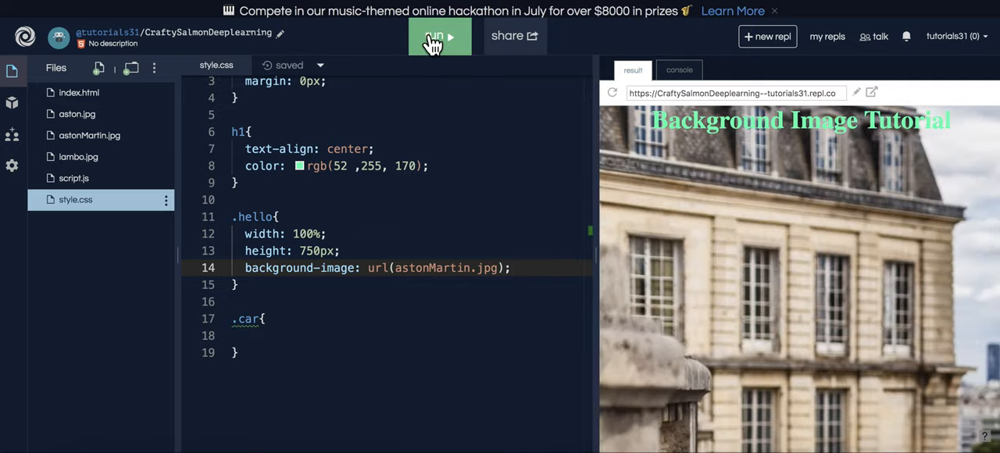
# Add background-size: cover to the .hello rule via autocomplete.
pyautogui.click(441, 36)
pyautogui.write('backgrou')
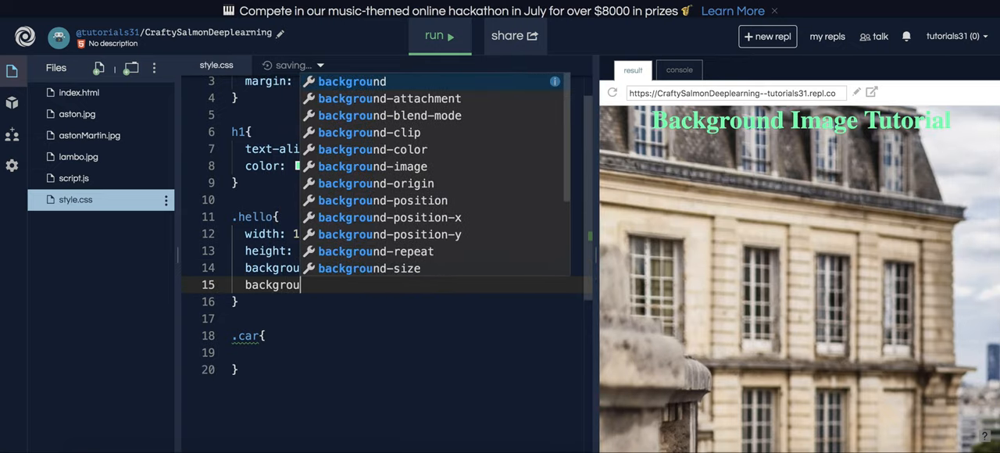
pyautogui.write('-size')
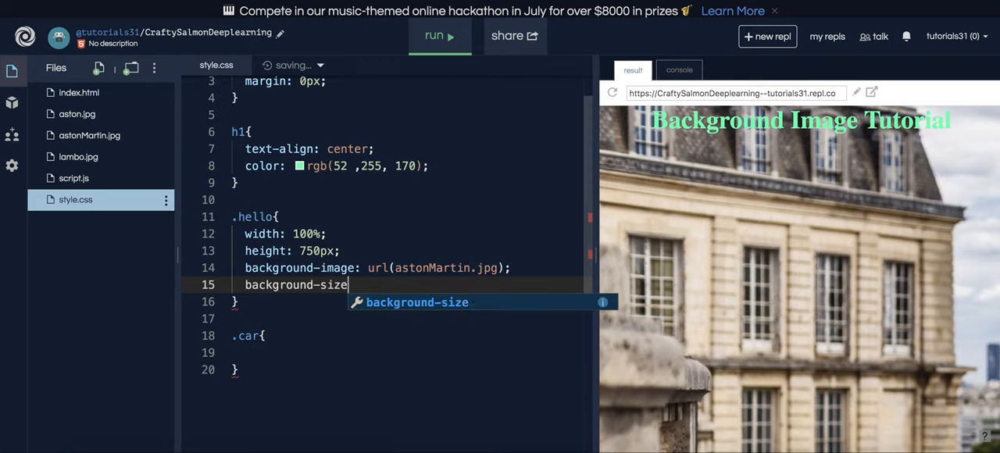
pyautogui.write(': cover;')
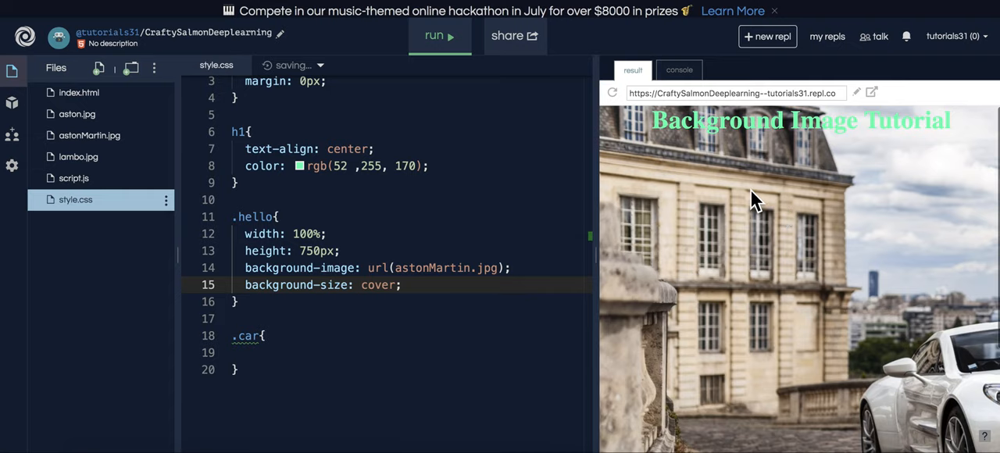
pyautogui.moveTo(872, 92)
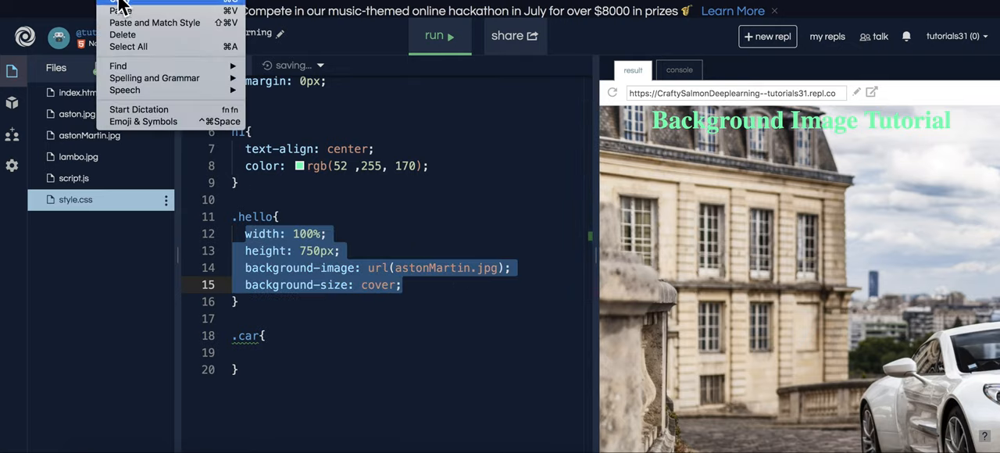
# Copy .hello's properties into .car and change its background url to lambo.jpg.
pyautogui.click(310, 336)
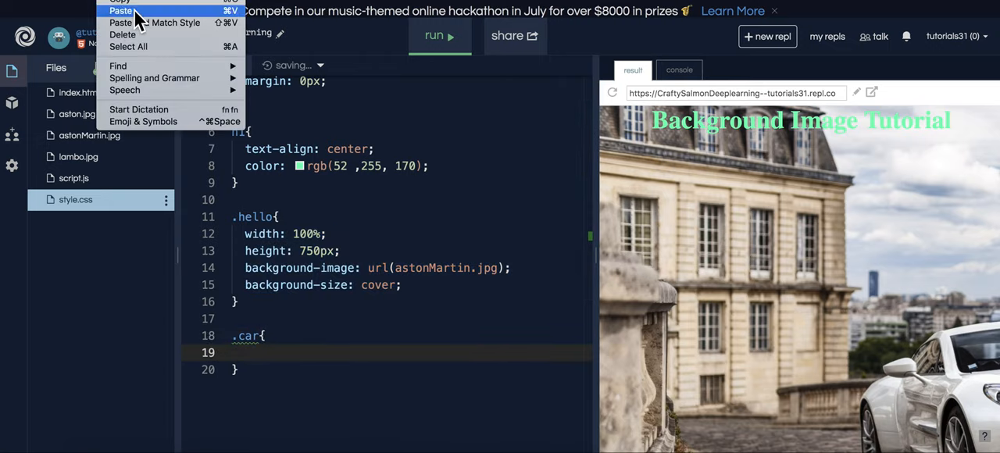
pyautogui.click(122, 22)
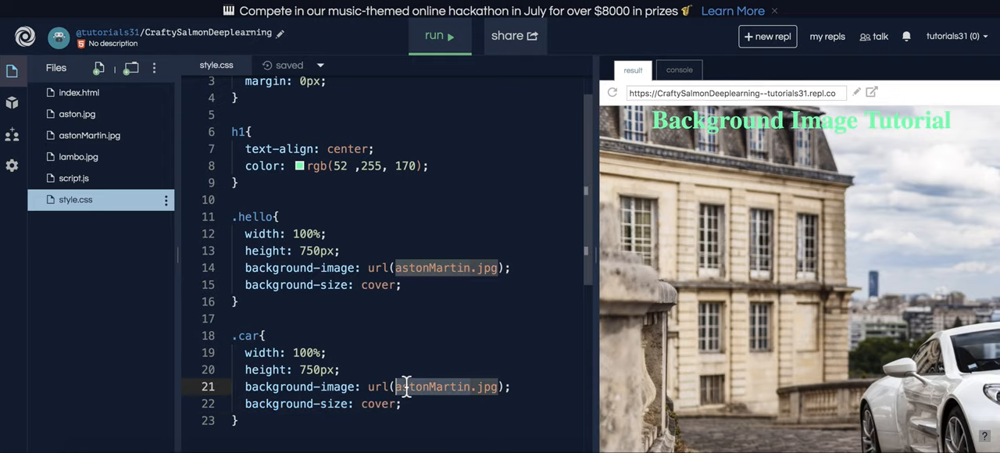
pyautogui.write('lambo')
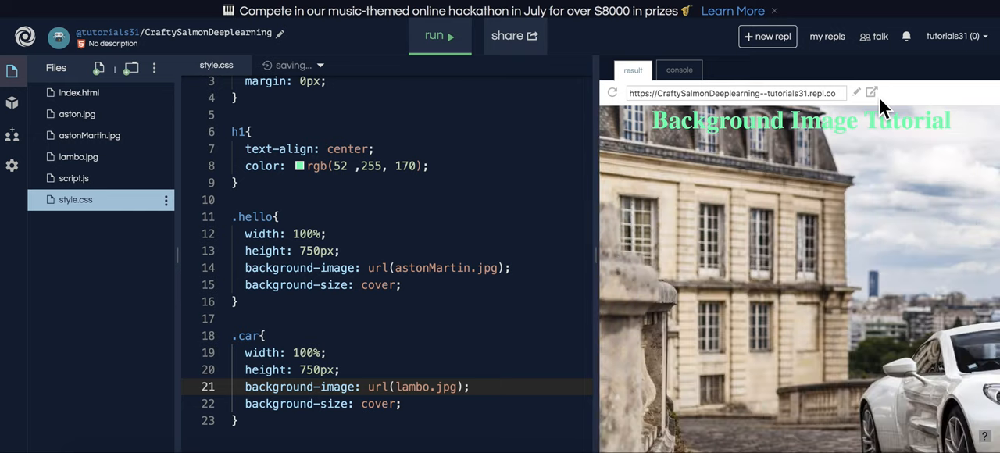
pyautogui.moveTo(78, 113)
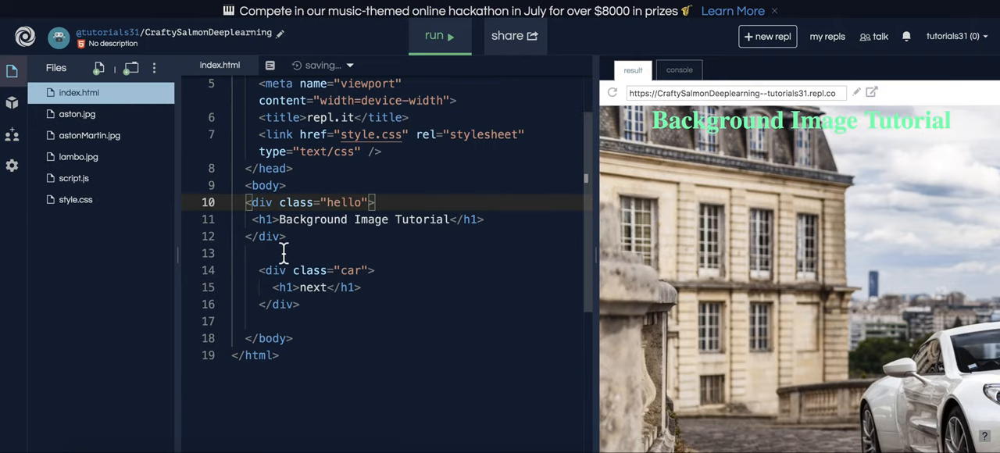
# Insert an <hr> between the hello and car div blocks.
pyautogui.write('<hr>')
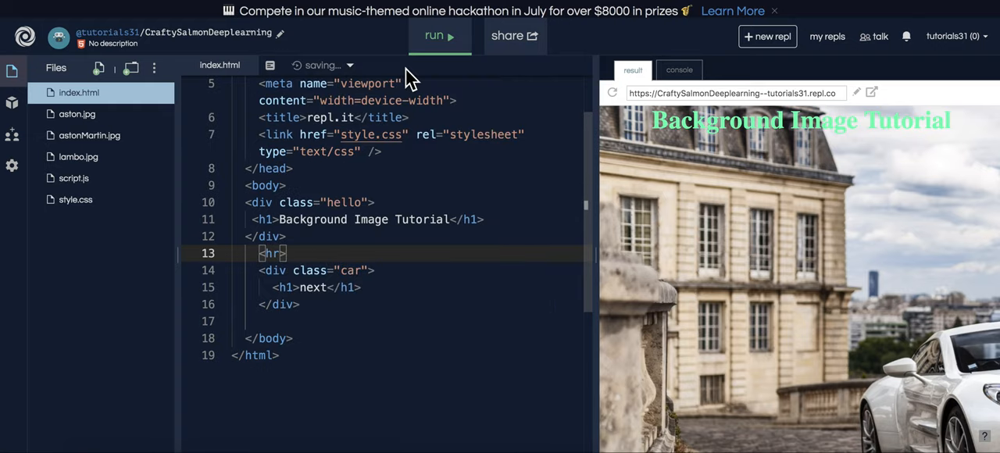
pyautogui.moveTo(872, 94)
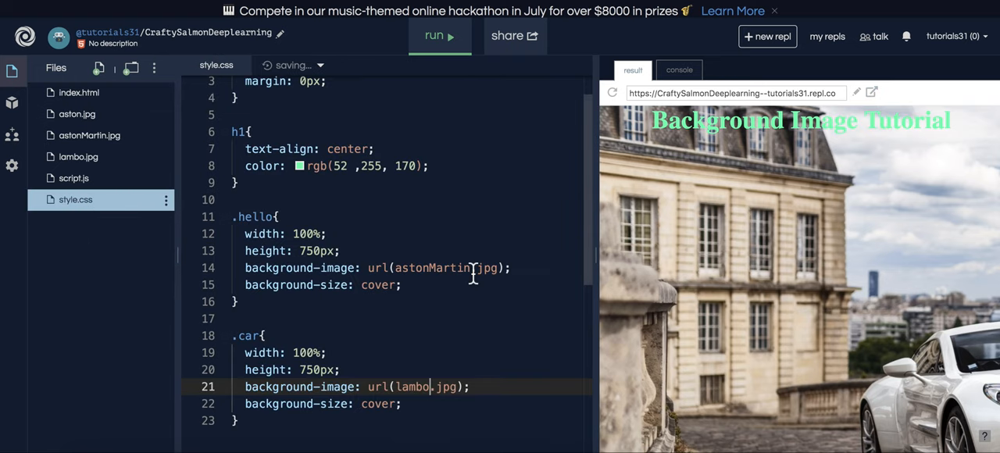
# Add border: solid 4px rgb(52,255,170) to .hello and rerun the page.
pyautogui.write('border:')
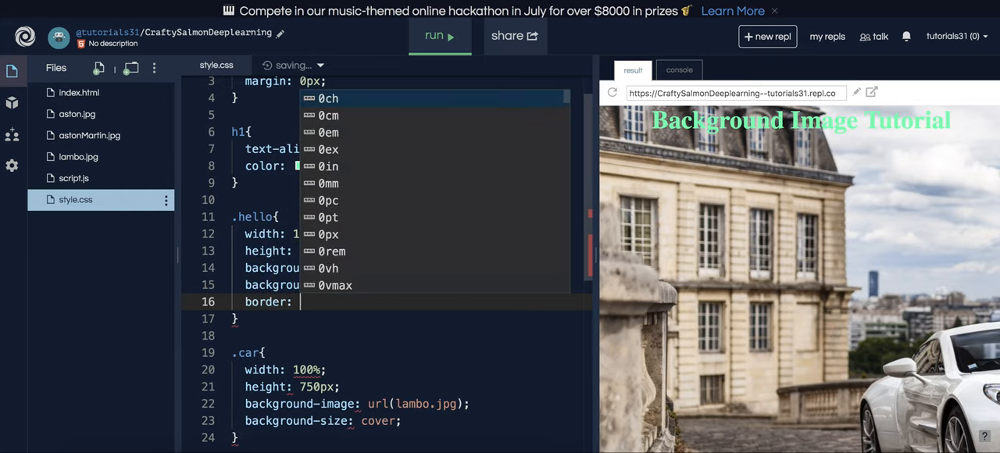
pyautogui.write('solid 4')
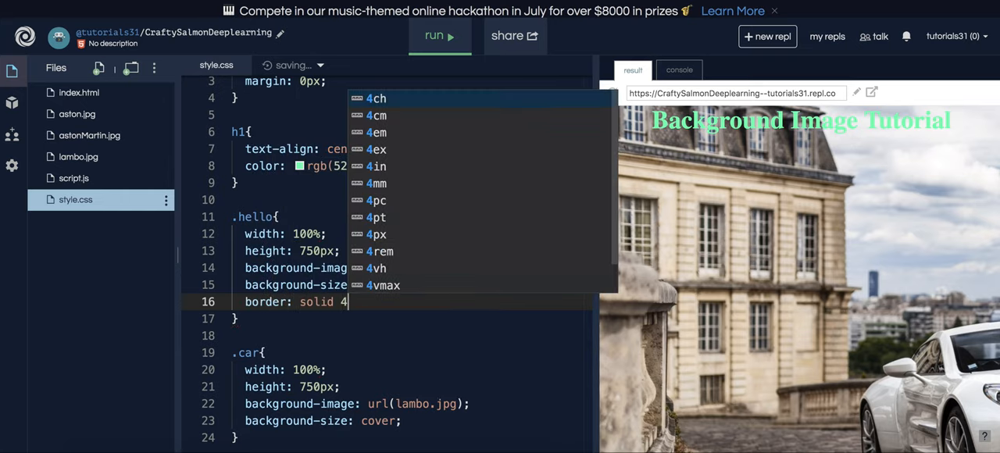
pyautogui.write('px rgb(52 ,255, 170')
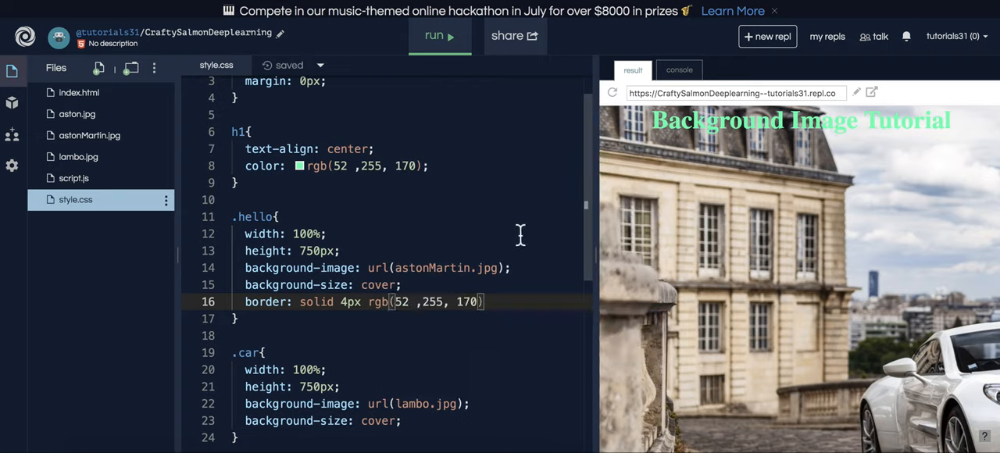
pyautogui.click(434, 36)
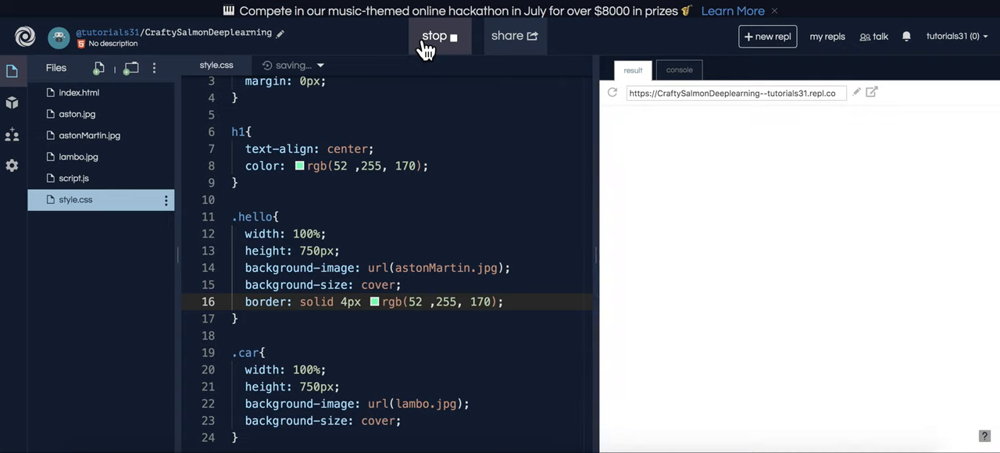